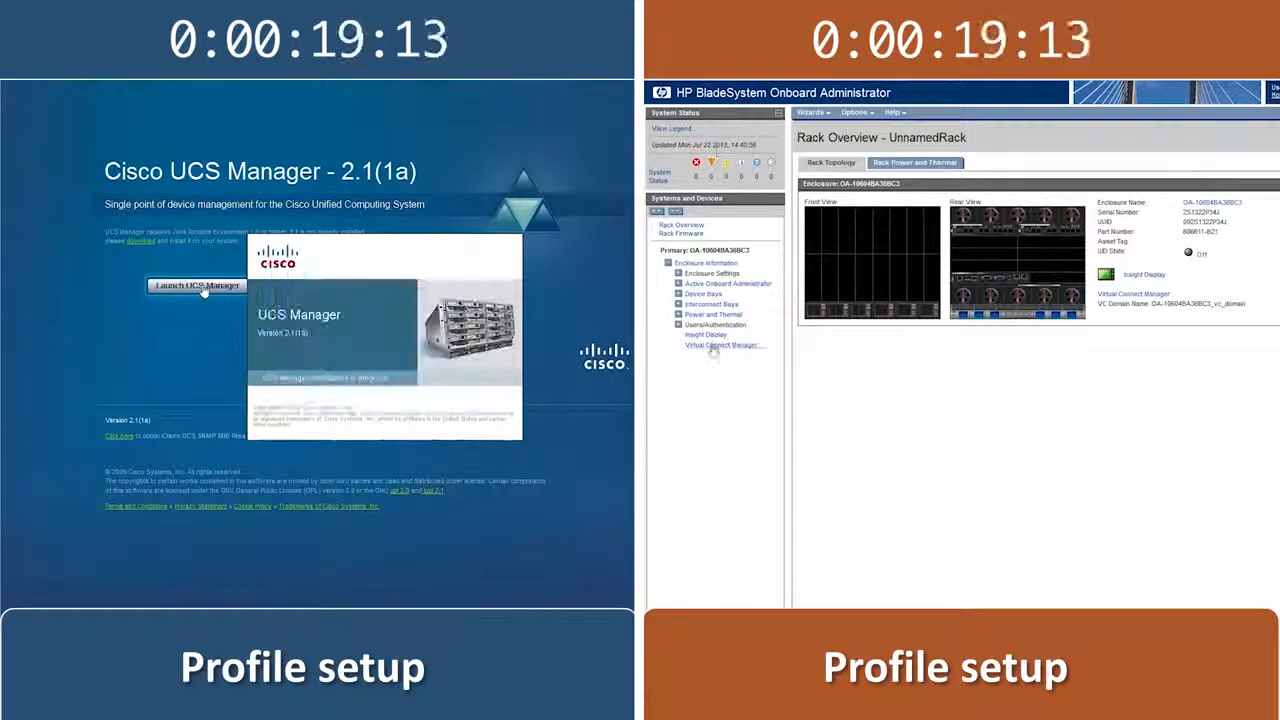
# Step: Launch Cisco UCS Manager from the start page so it fetches its data
pyautogui.click(724, 345)
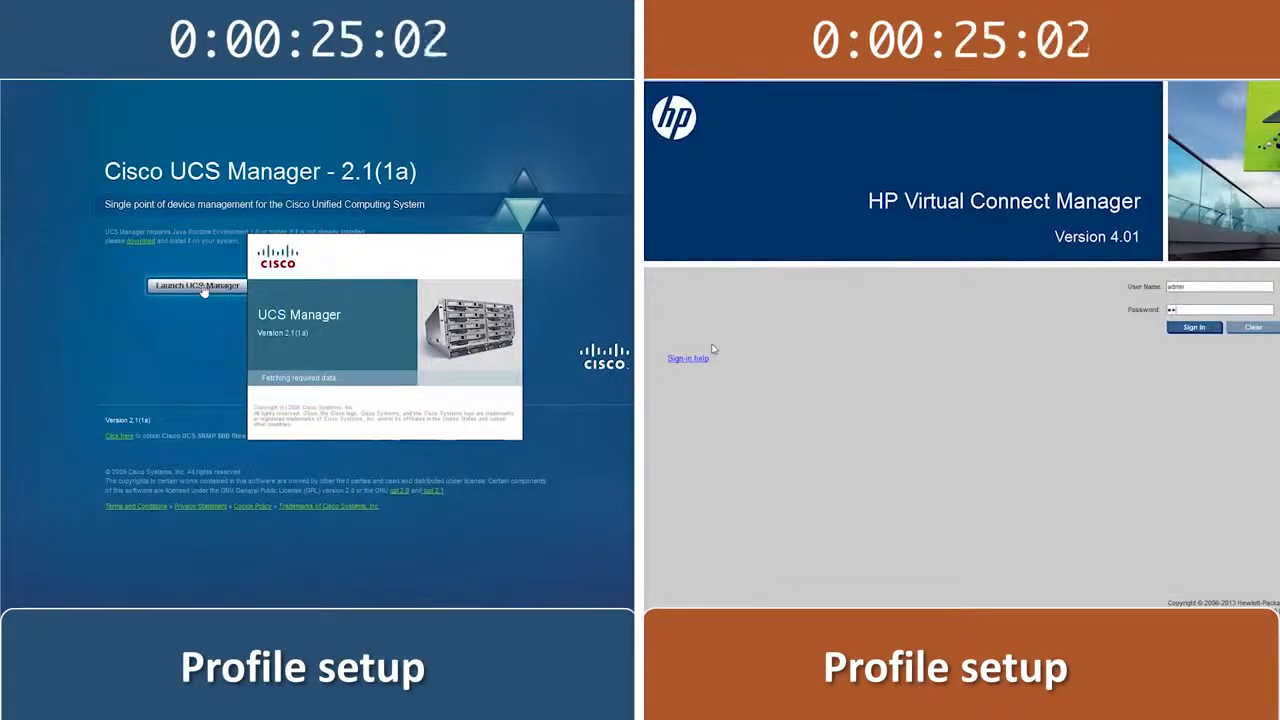
# Step: On the Servers tab, create service profiles from the service profile template
pyautogui.click(1193, 327)
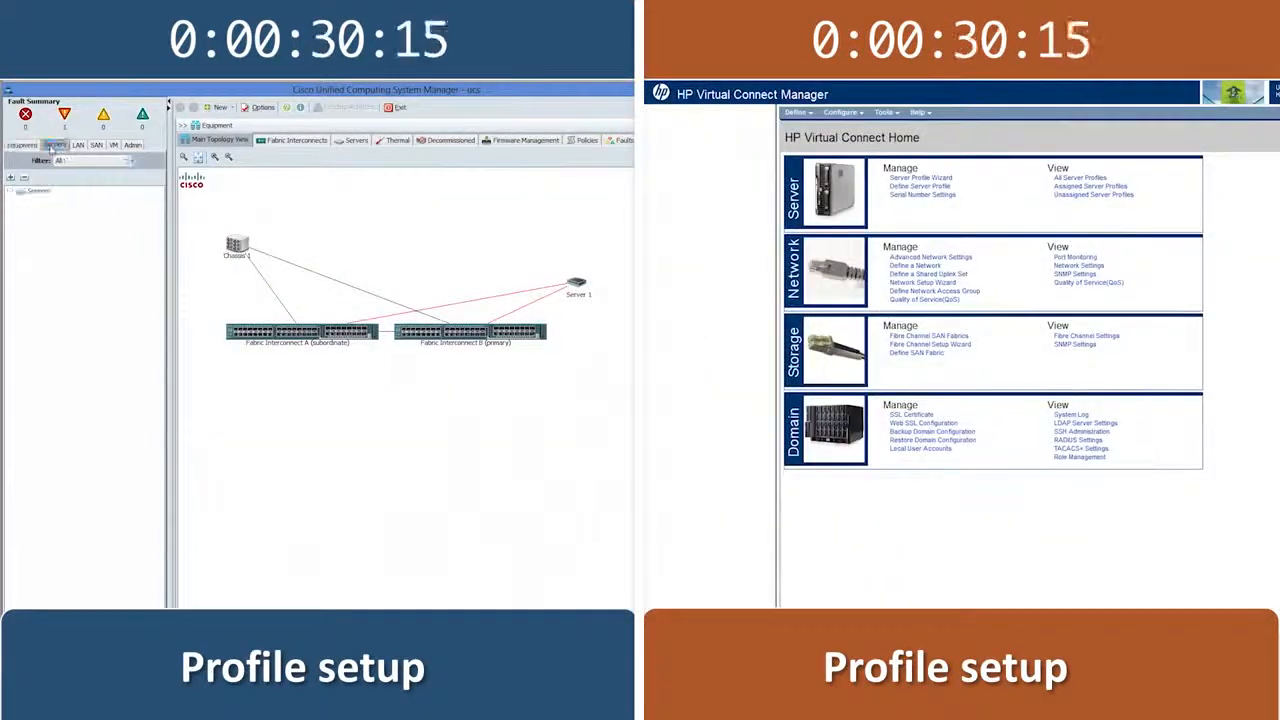
pyautogui.rightClick(80, 247)
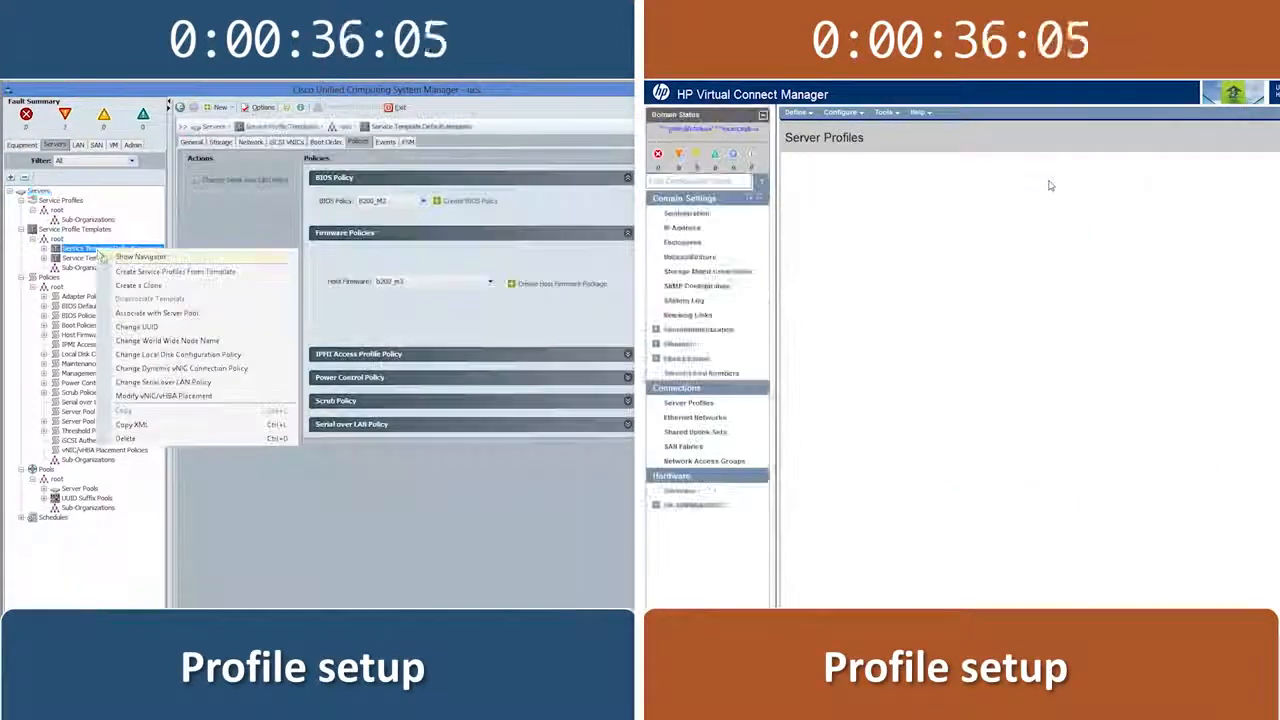
pyautogui.click(175, 271)
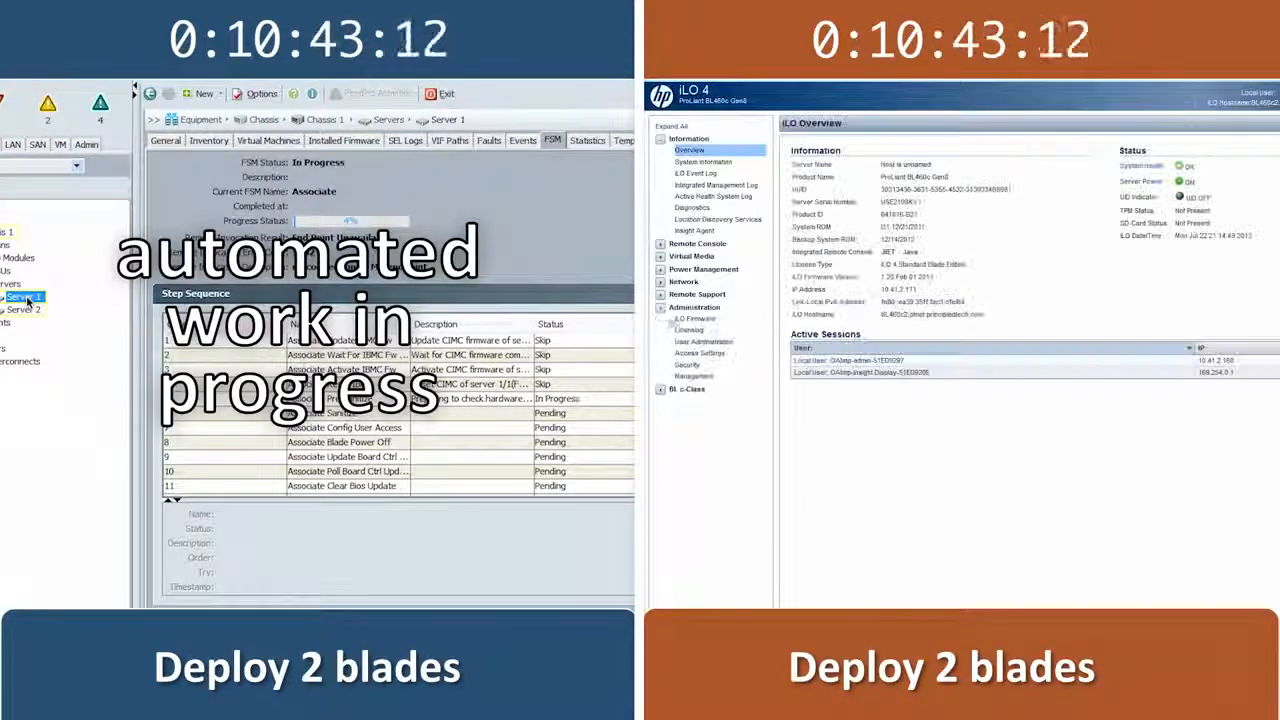
# Step: Select Chassis 1 Server 1 and monitor its association progress on the FSM tab
pyautogui.click(689, 330)
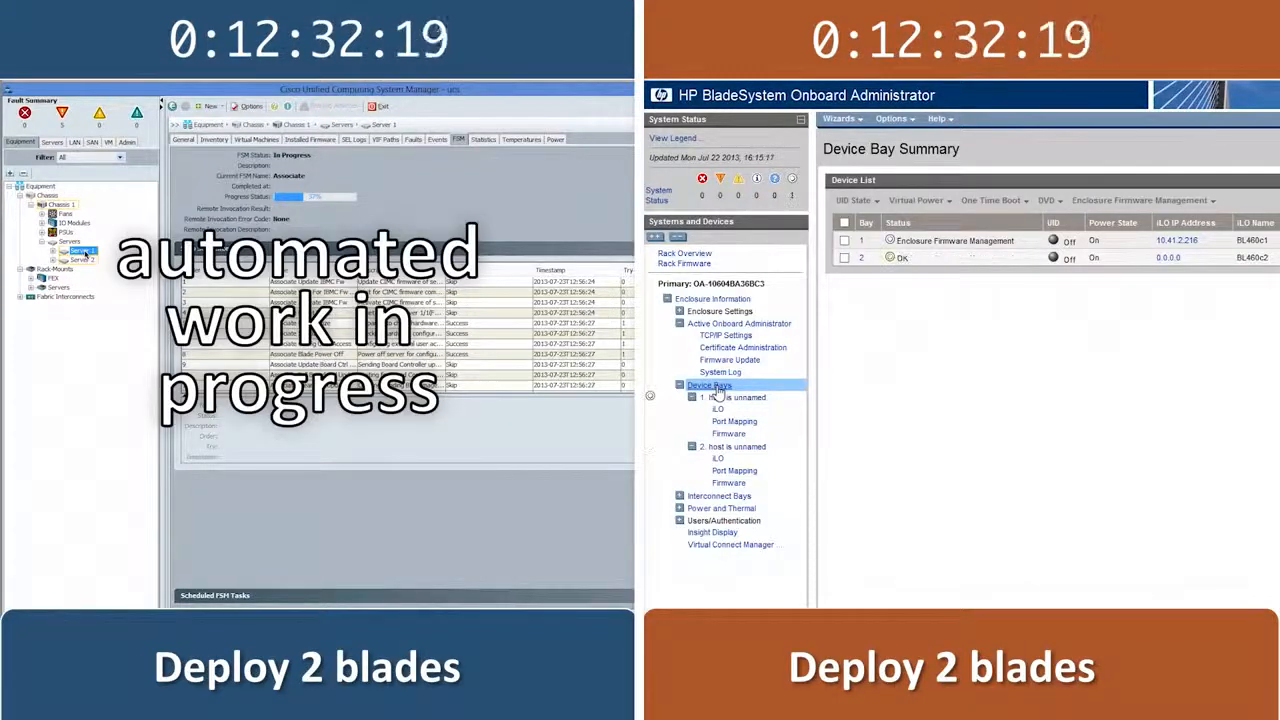
pyautogui.click(728, 483)
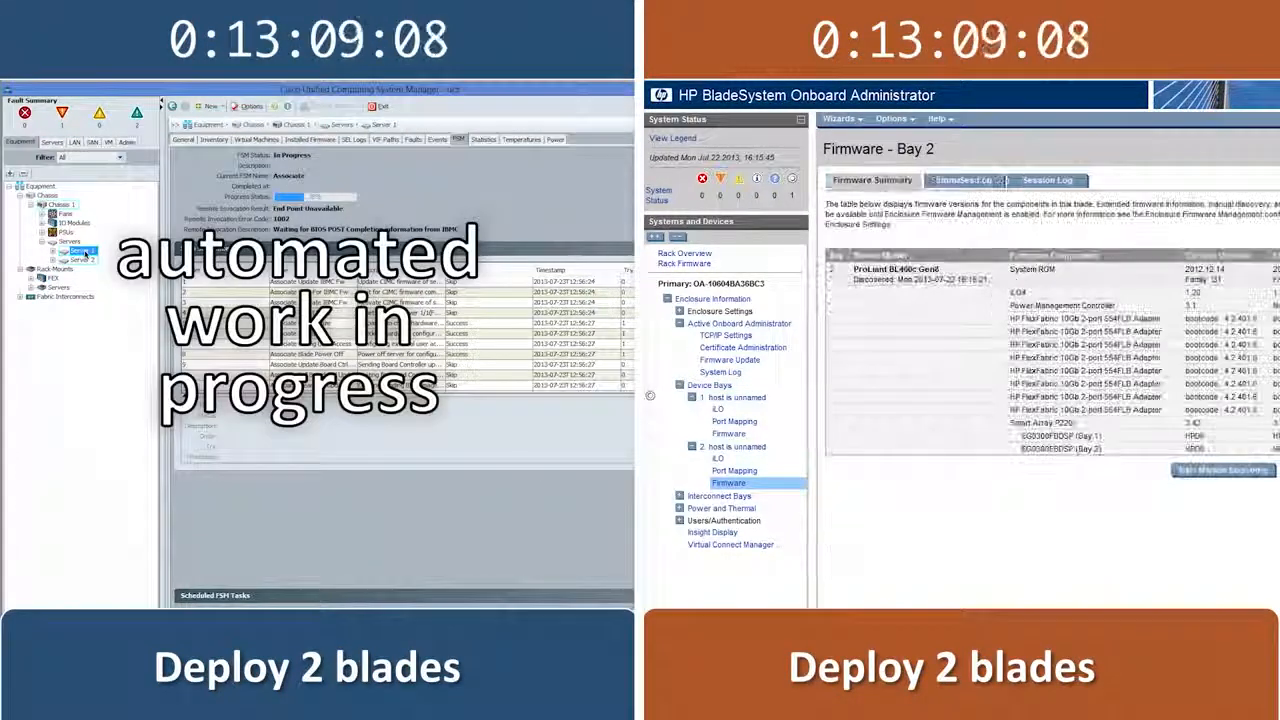
pyautogui.click(709, 385)
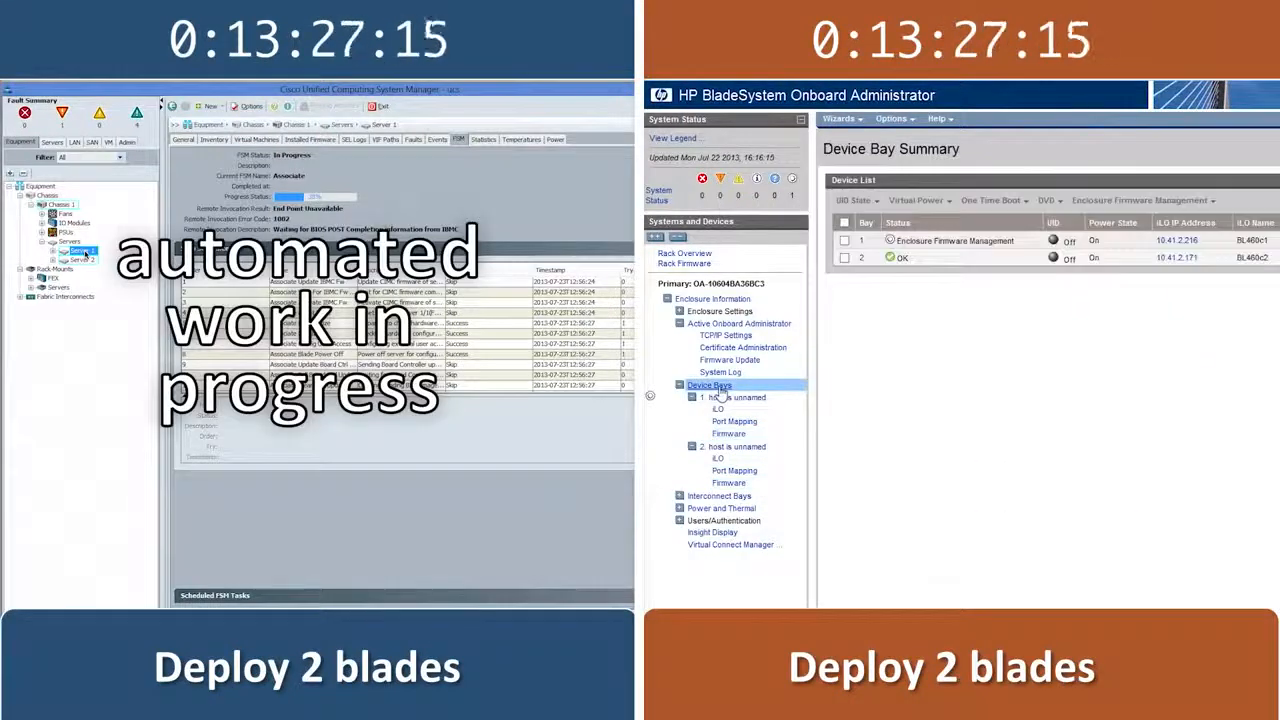